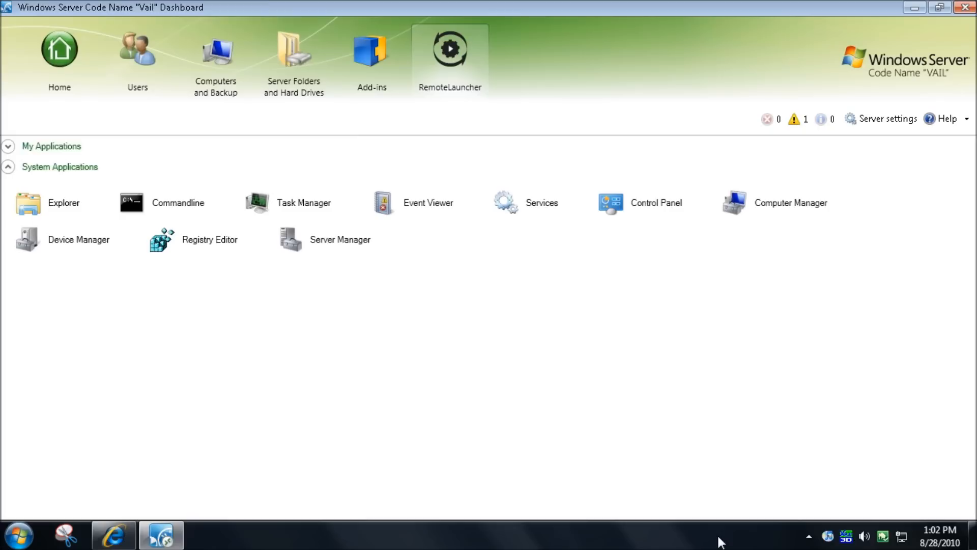
{"action": "mouse_move", "coordinate": [502, 354]}
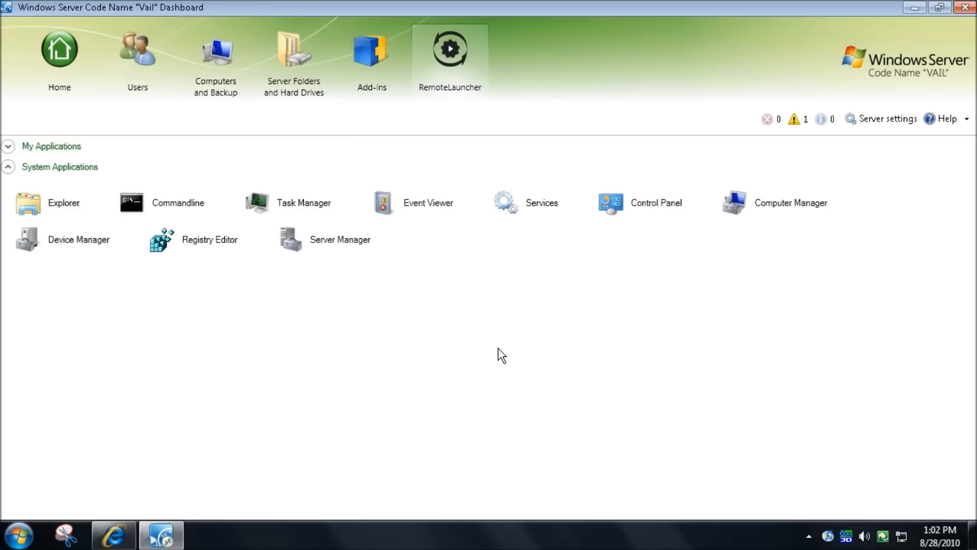
{"action": "mouse_move", "coordinate": [428, 341]}
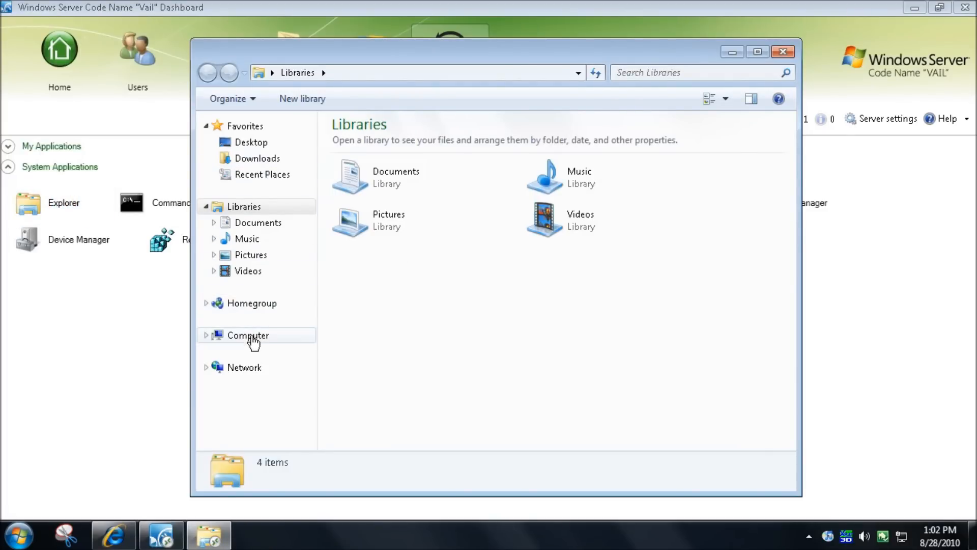
Copy the Core Temp folder from the Videos (V:) drive.
{"action": "left_click", "coordinate": [248, 335]}
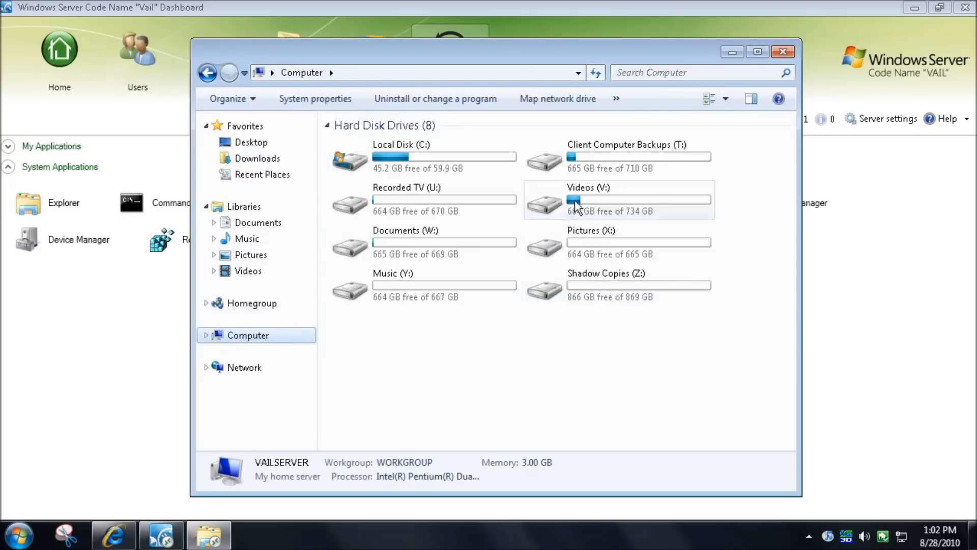
{"action": "double_click", "coordinate": [589, 188]}
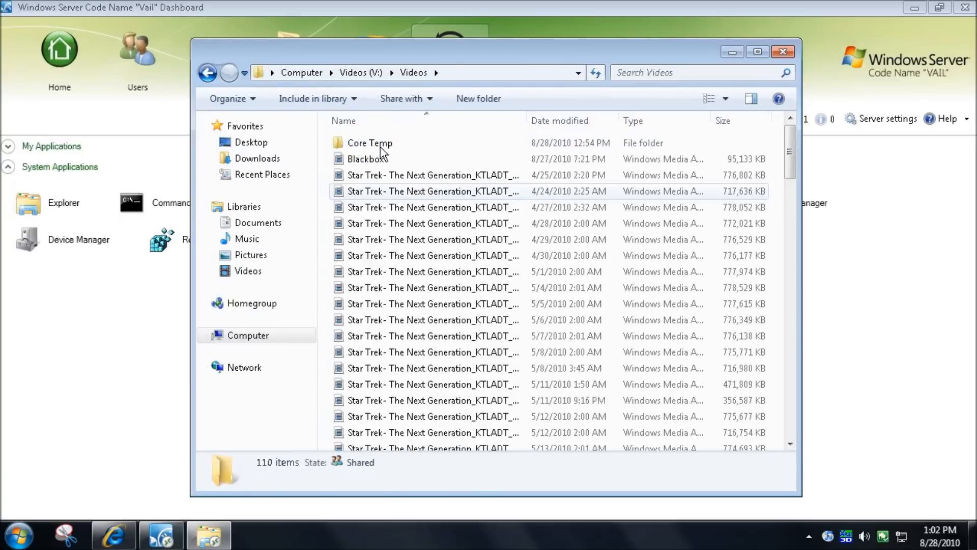
{"action": "right_click", "coordinate": [369, 143]}
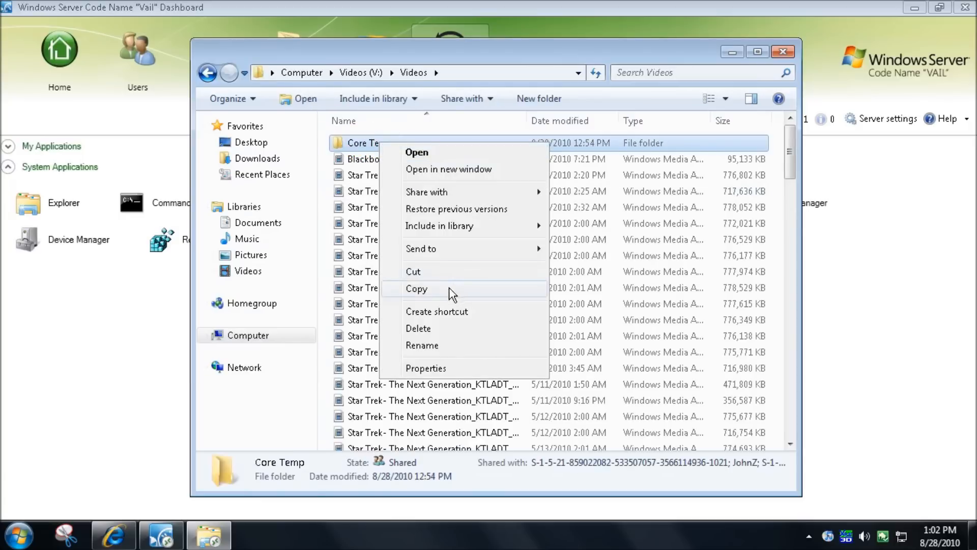
{"action": "left_click", "coordinate": [207, 73]}
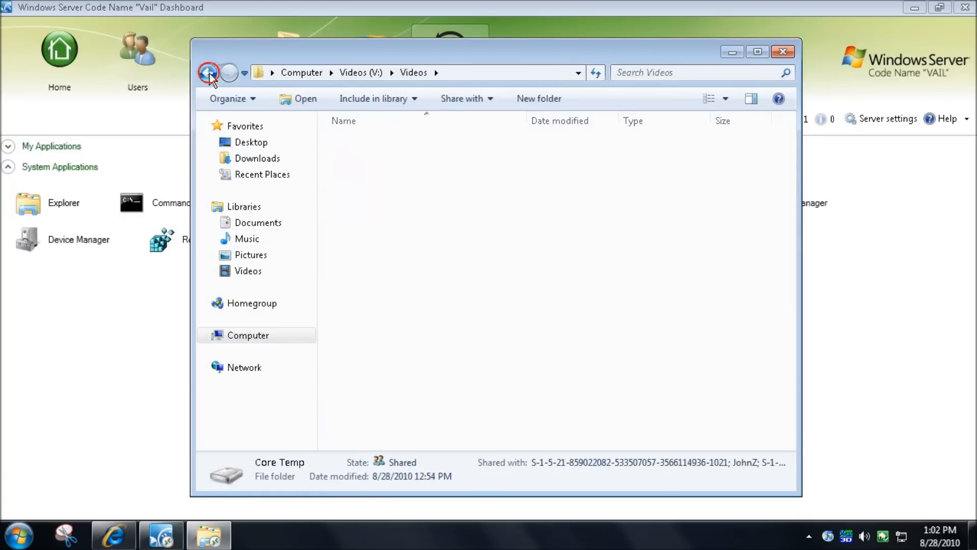
Paste Core Temp into Program Files on Local Disk (C:) and close Explorer.
{"action": "left_click", "coordinate": [208, 73]}
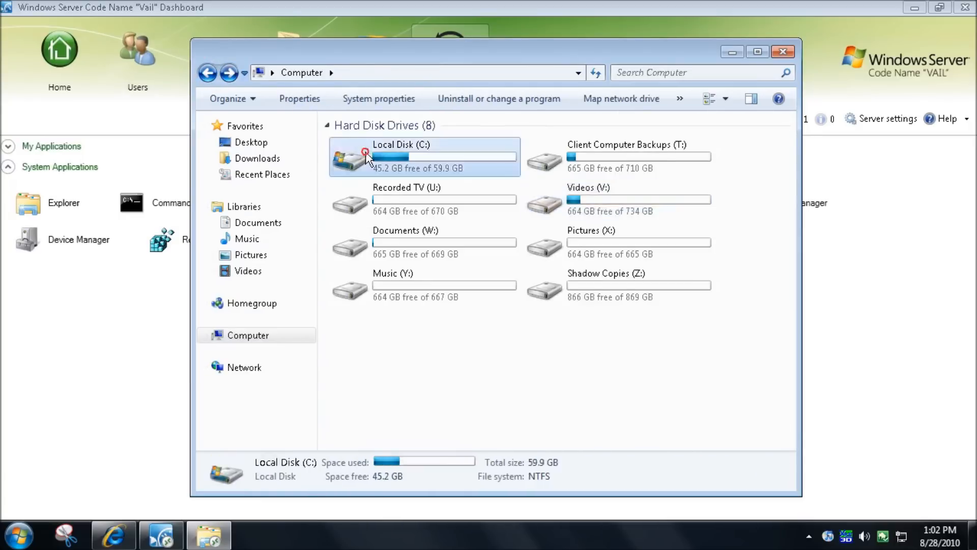
{"action": "double_click", "coordinate": [401, 155]}
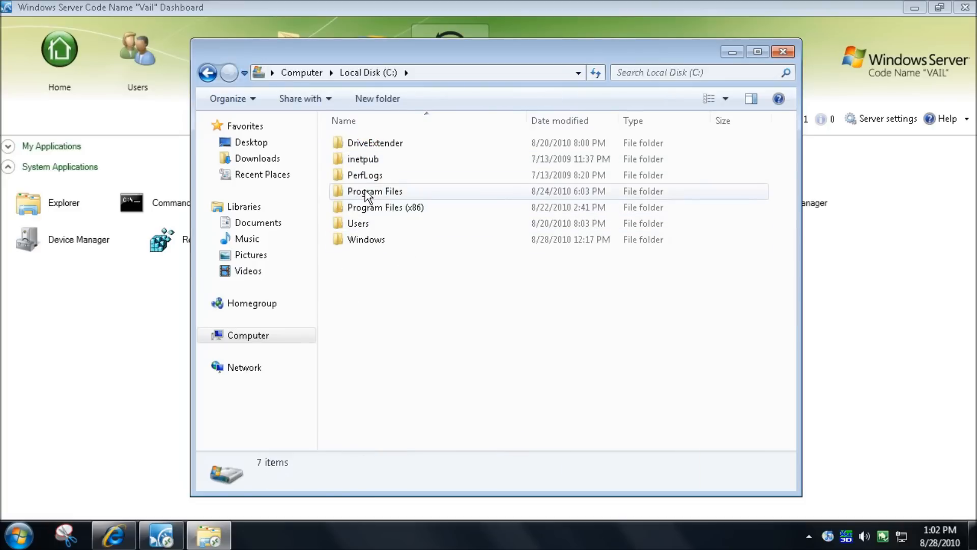
{"action": "left_click", "coordinate": [375, 191]}
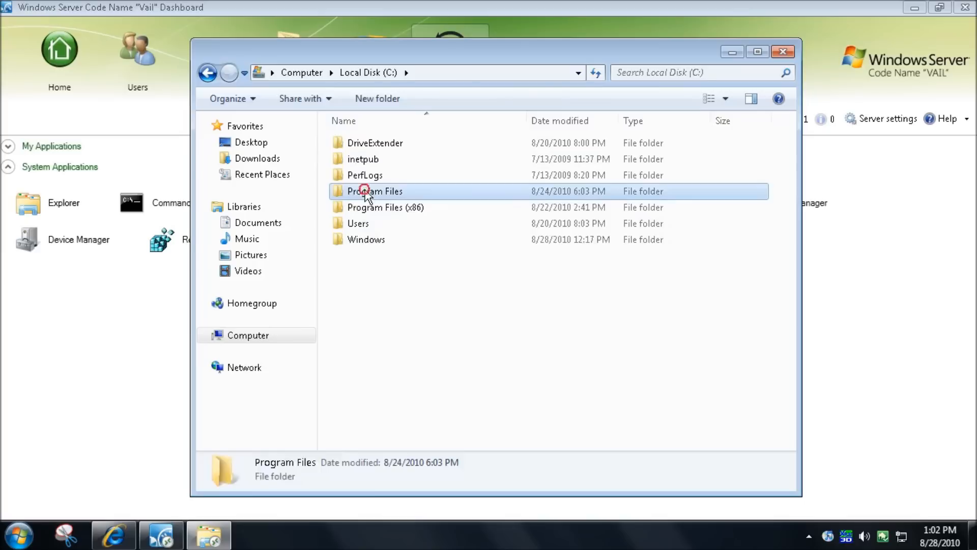
{"action": "right_click", "coordinate": [367, 335]}
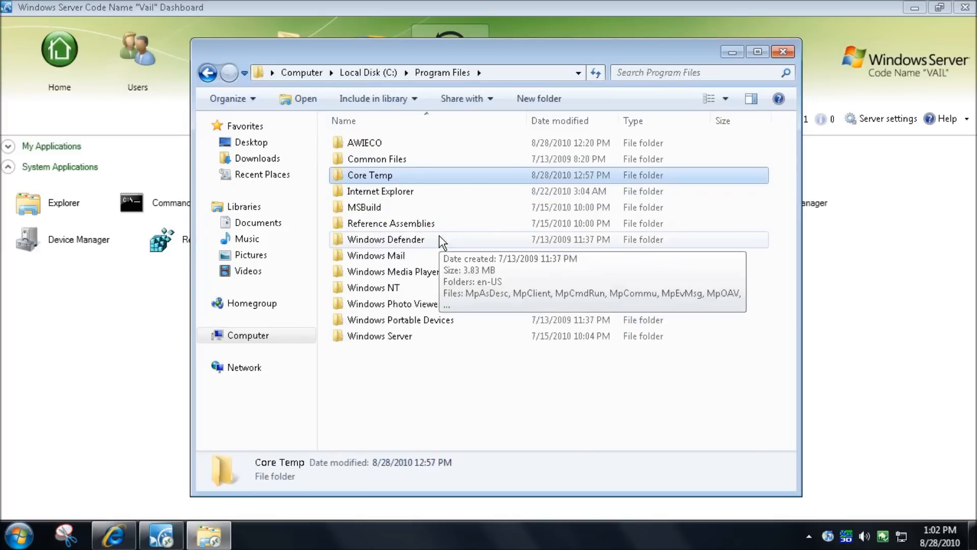
{"action": "mouse_move", "coordinate": [828, 88]}
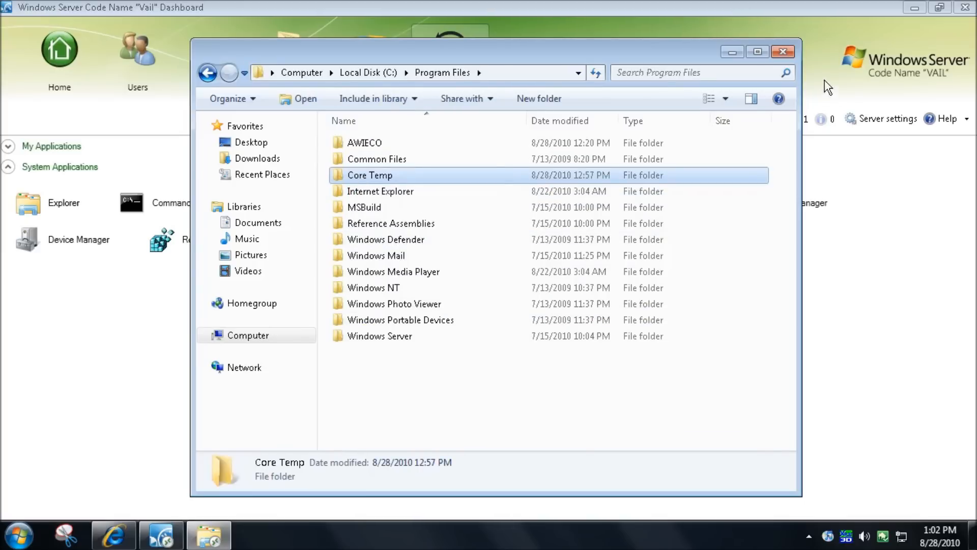
{"action": "left_click", "coordinate": [783, 52]}
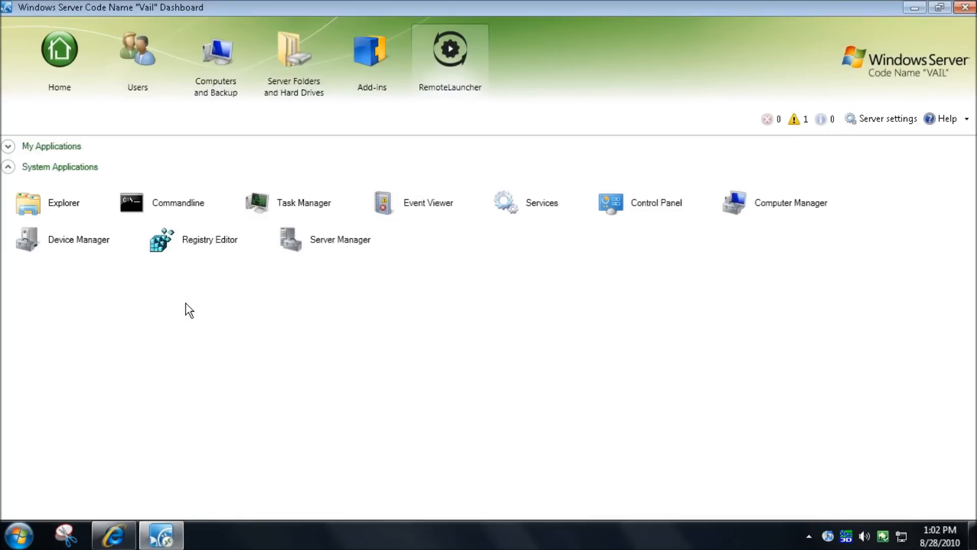
{"action": "mouse_move", "coordinate": [219, 161]}
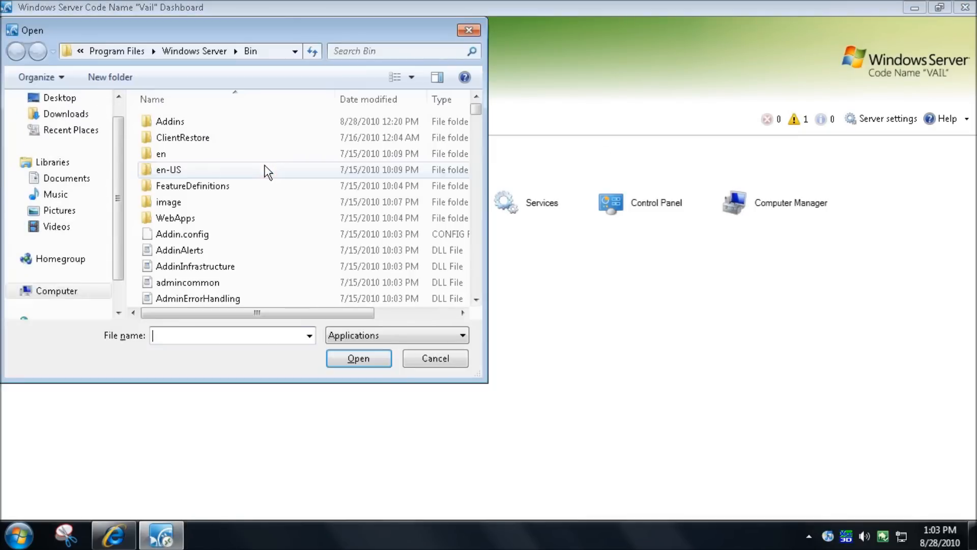
Browse the Open dialog to C:\Program Files to pick the Core Temp executable for My Applications.
{"action": "left_click", "coordinate": [56, 290]}
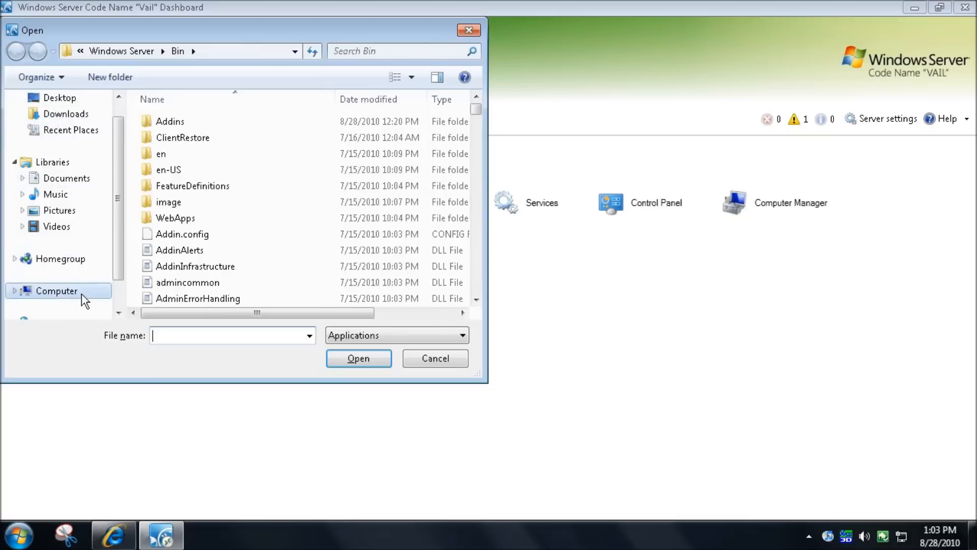
{"action": "left_click", "coordinate": [56, 290]}
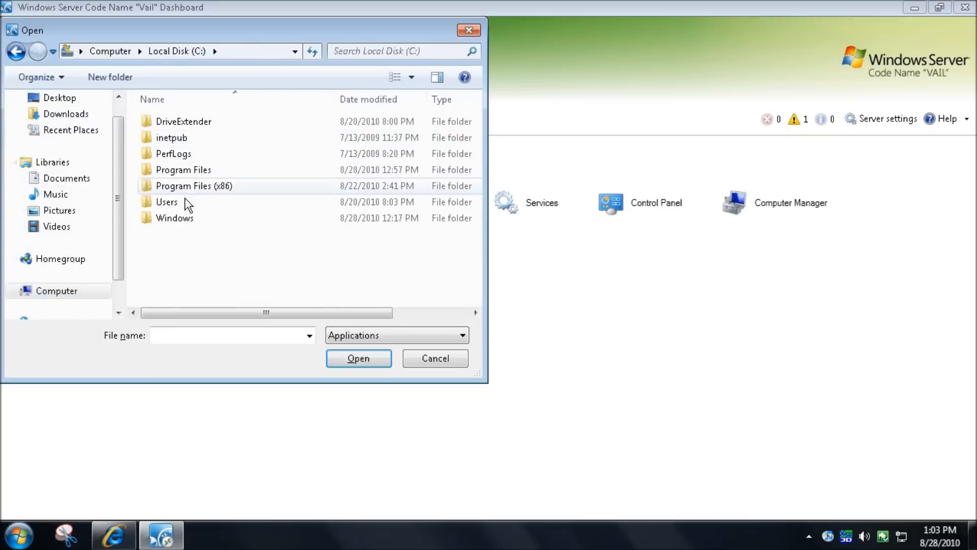
{"action": "double_click", "coordinate": [183, 170]}
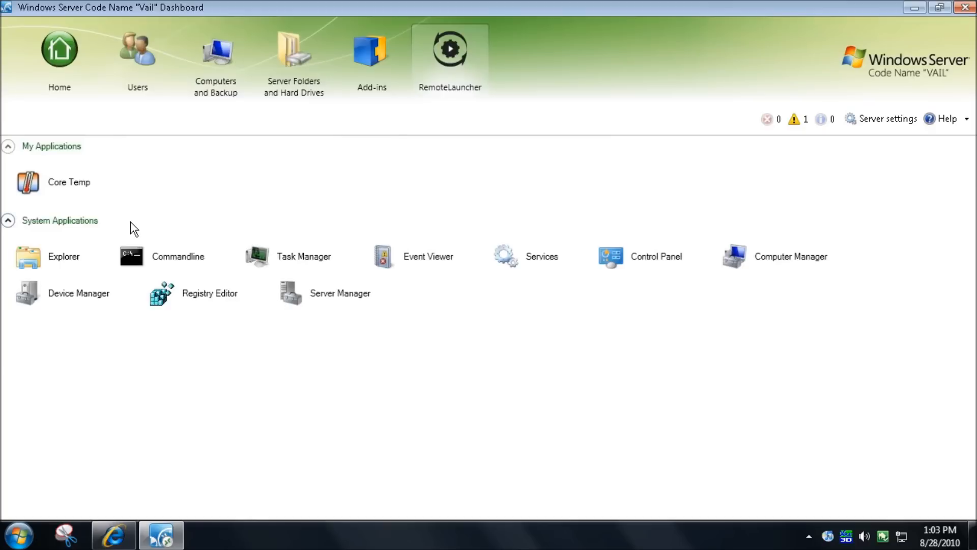
{"action": "left_click", "coordinate": [65, 182]}
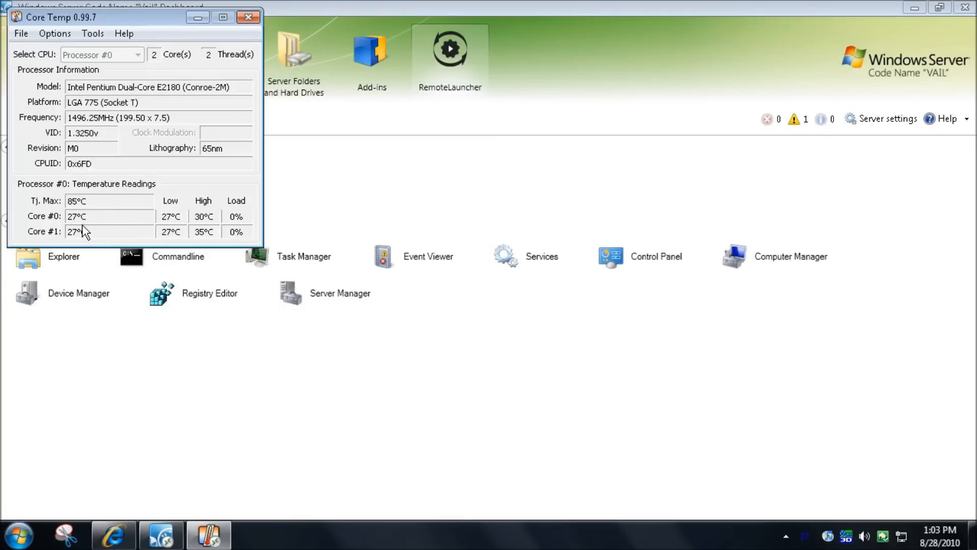
{"action": "mouse_move", "coordinate": [134, 242]}
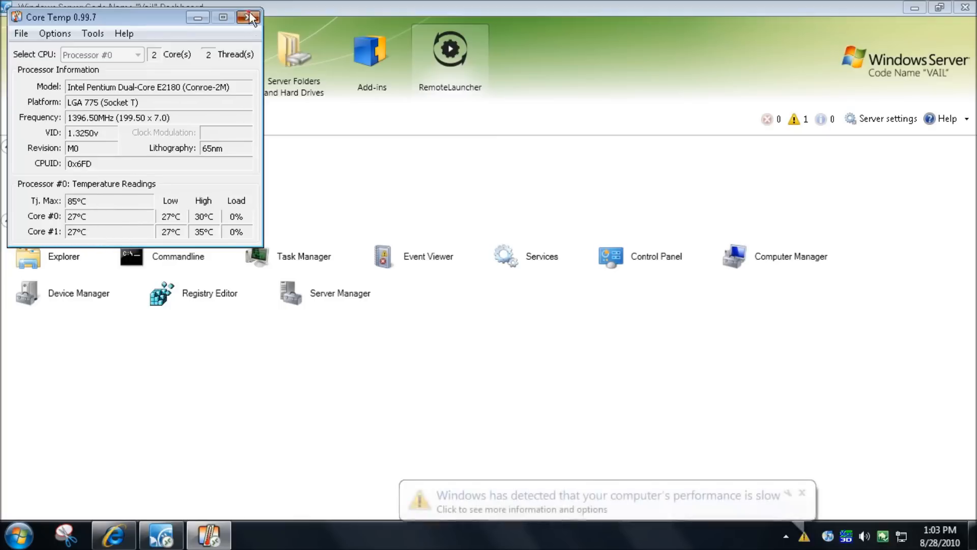
{"action": "left_click", "coordinate": [248, 18]}
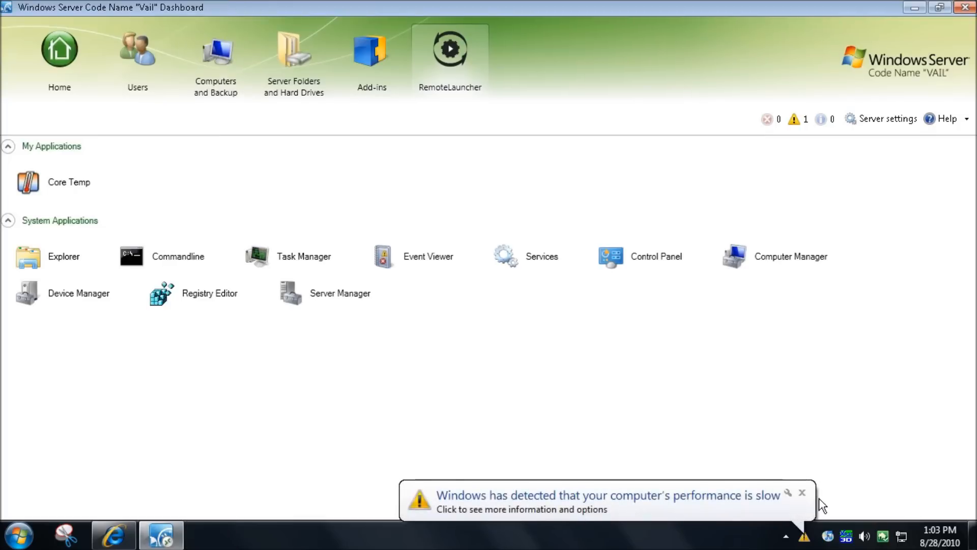
Dismiss the 'performance is slow' balloon notification on the RemoteLauncher page.
{"action": "left_click", "coordinate": [802, 493]}
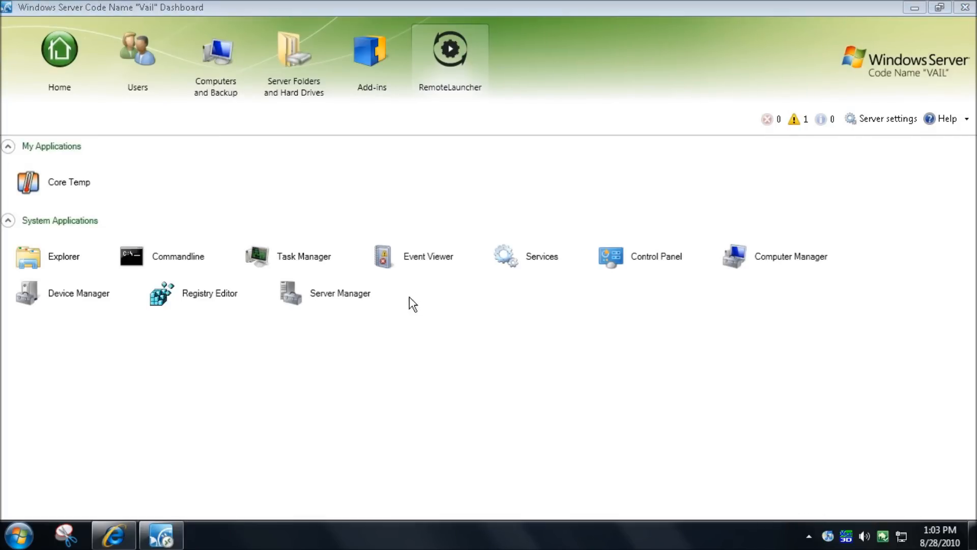
{"action": "mouse_move", "coordinate": [417, 266]}
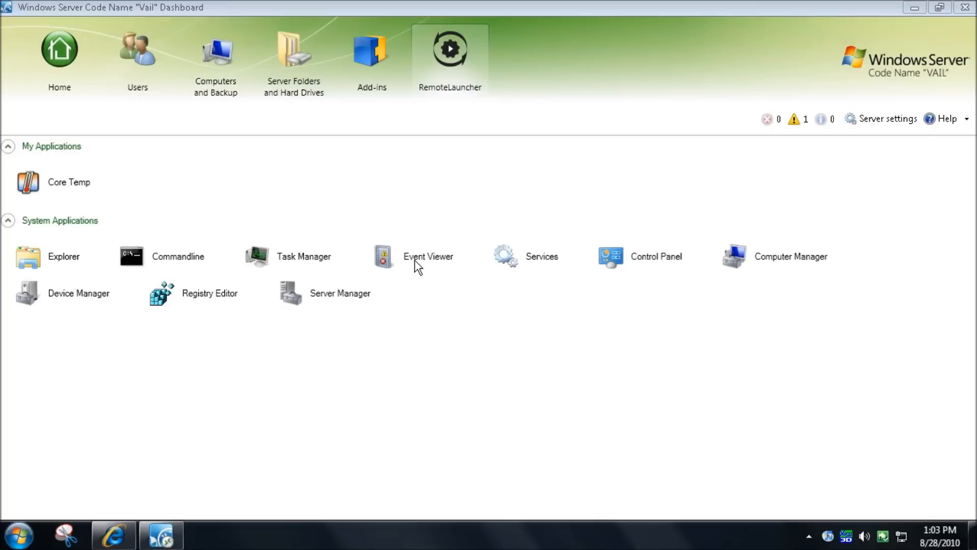
{"action": "mouse_move", "coordinate": [33, 266]}
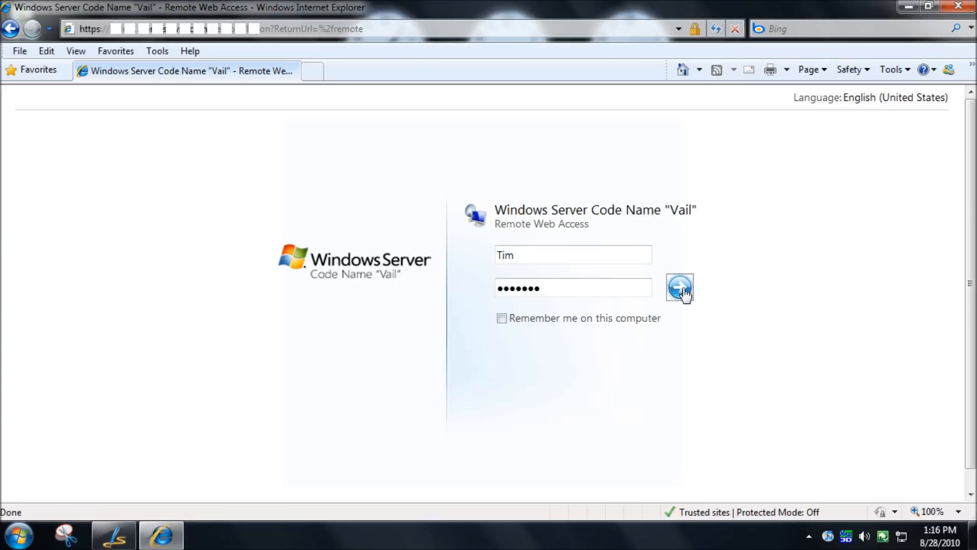
Review the Computers list in Remote Web Access and connect to VAILSERVER.
{"action": "left_click", "coordinate": [680, 288]}
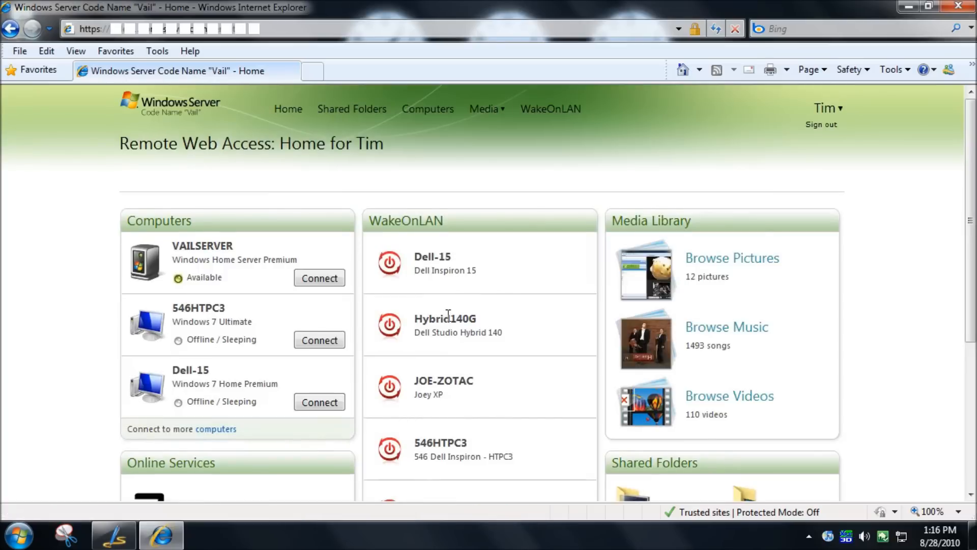
{"action": "mouse_move", "coordinate": [268, 310]}
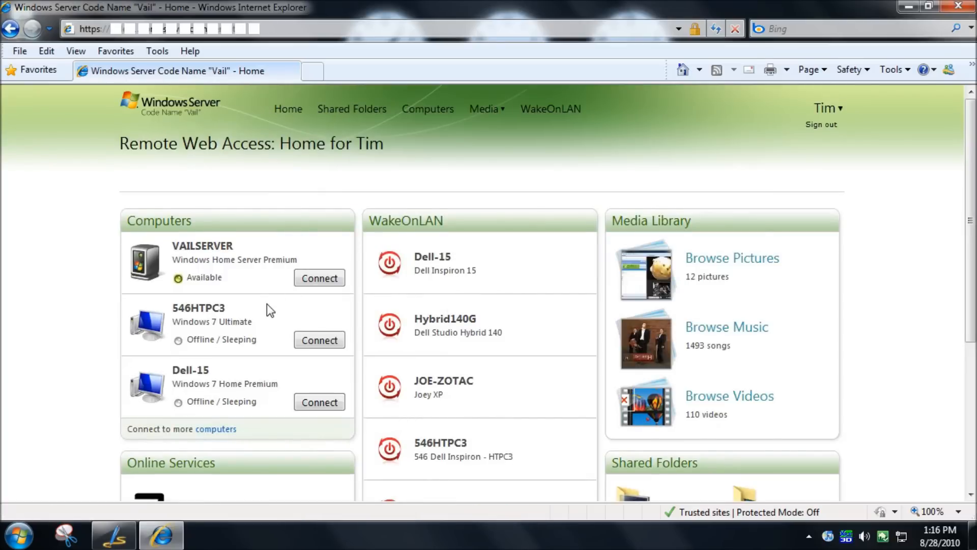
{"action": "left_click", "coordinate": [428, 109]}
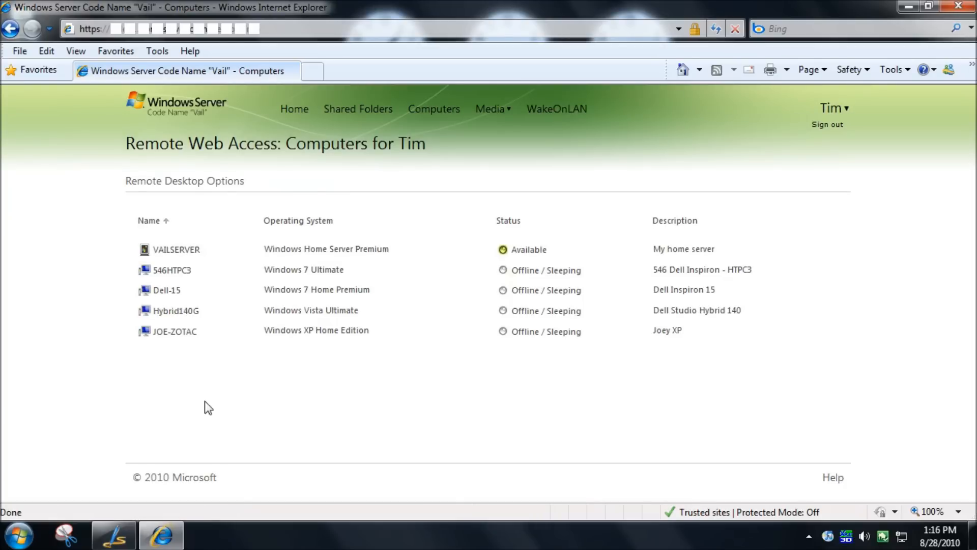
{"action": "mouse_move", "coordinate": [181, 284]}
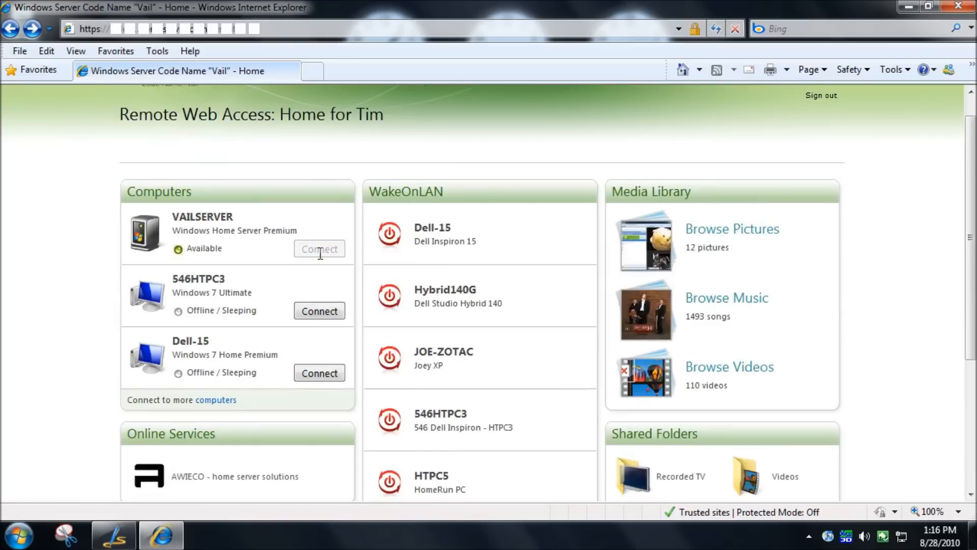
{"action": "left_click", "coordinate": [319, 248]}
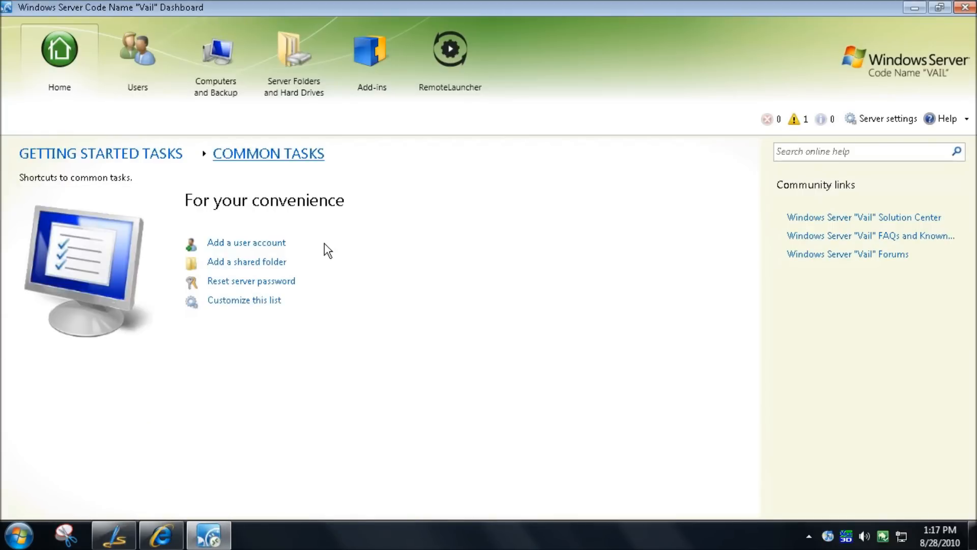
Show the RemoteLauncher applications list with Core Temp under My Applications.
{"action": "left_click", "coordinate": [449, 49]}
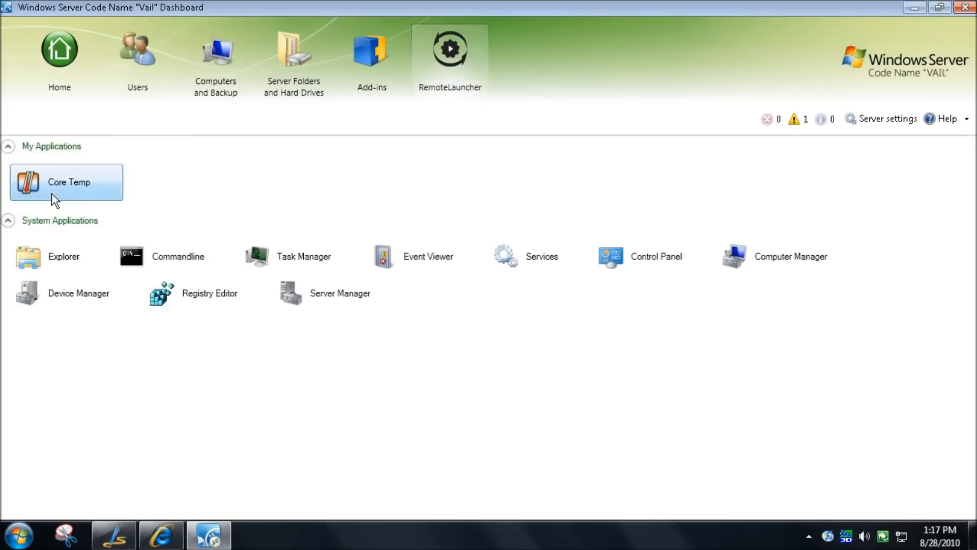
{"action": "mouse_move", "coordinate": [50, 255]}
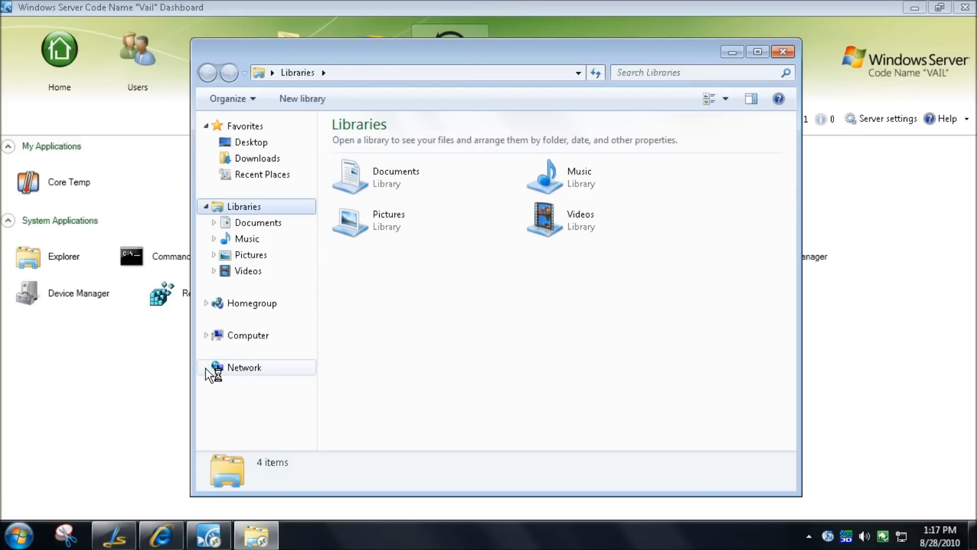
{"action": "mouse_move", "coordinate": [349, 378]}
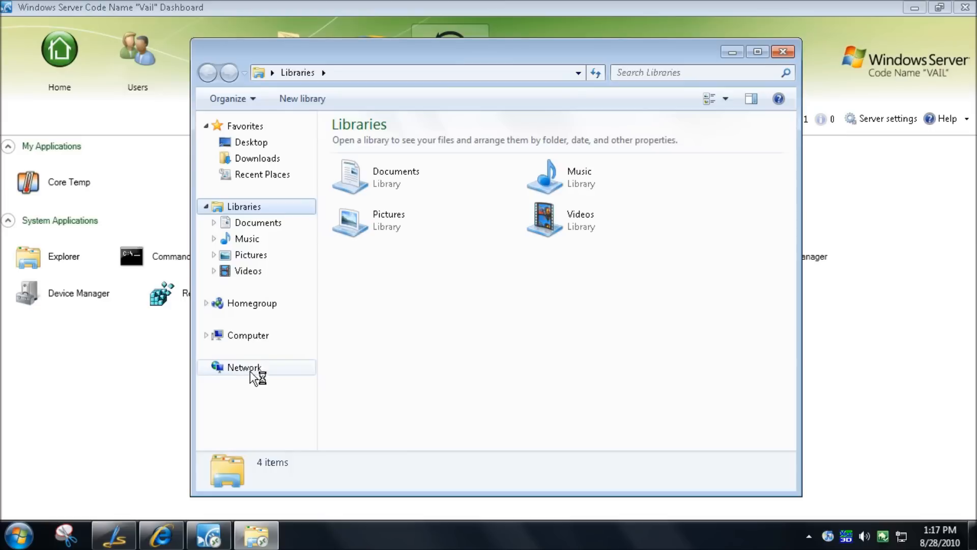
{"action": "mouse_move", "coordinate": [334, 367]}
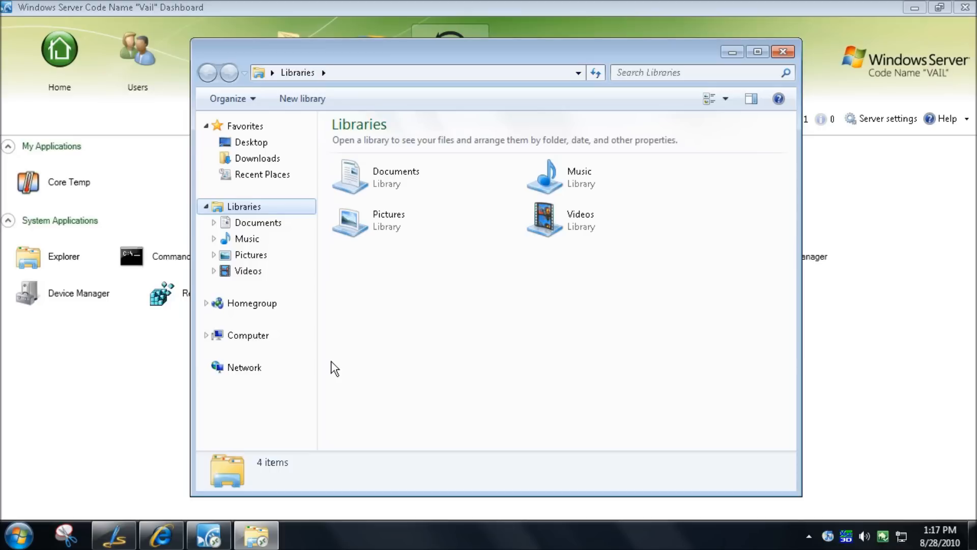
Expand Network in Explorer and try a Remote Desktop connection to HTPC5.
{"action": "left_click", "coordinate": [207, 367]}
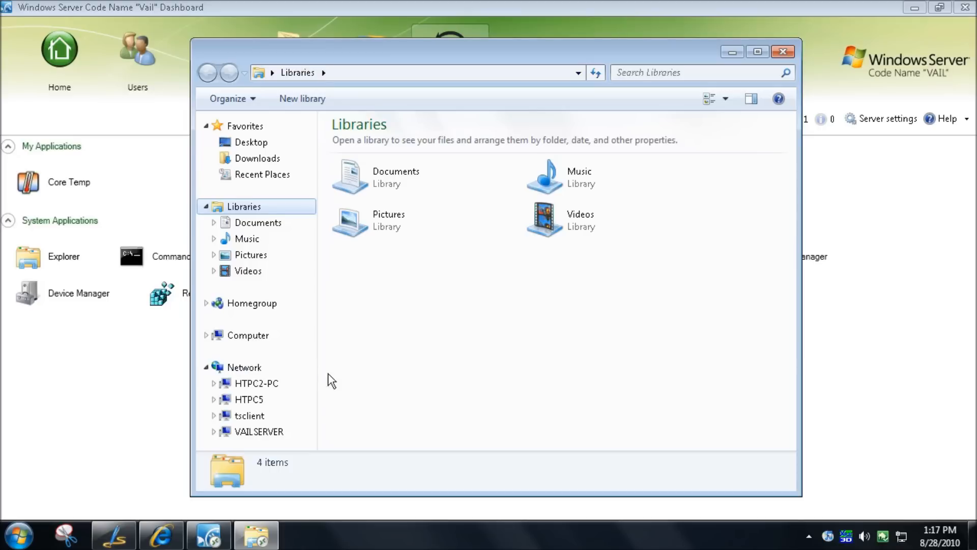
{"action": "mouse_move", "coordinate": [274, 384]}
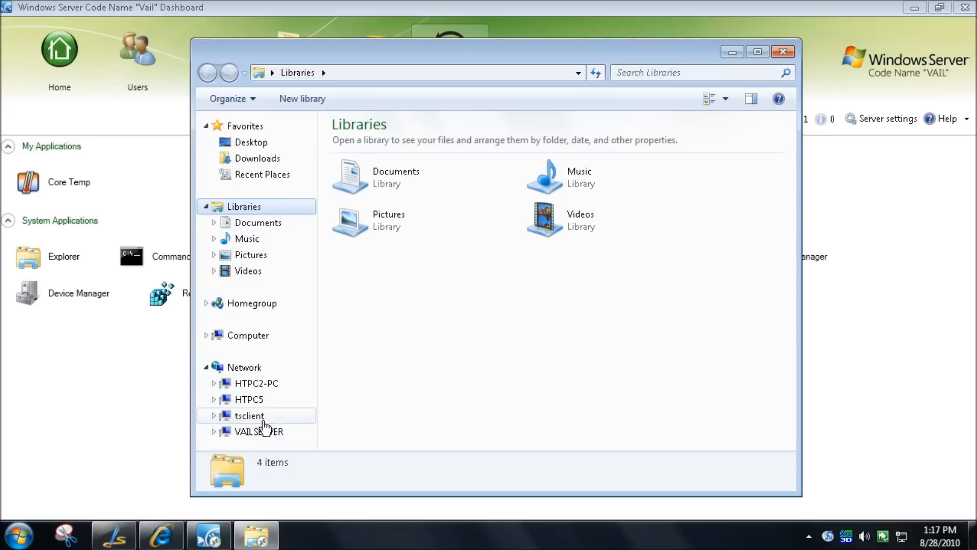
{"action": "mouse_move", "coordinate": [269, 424]}
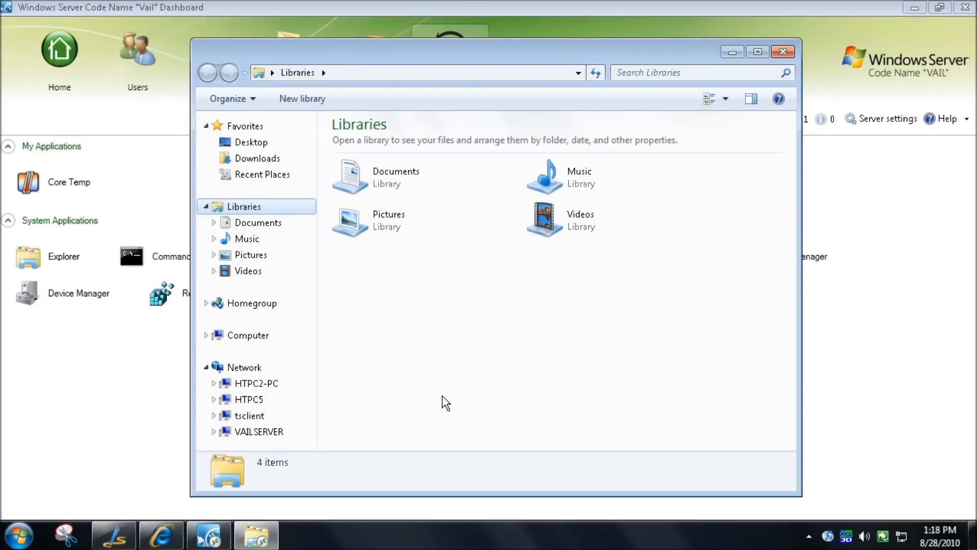
{"action": "mouse_move", "coordinate": [306, 416]}
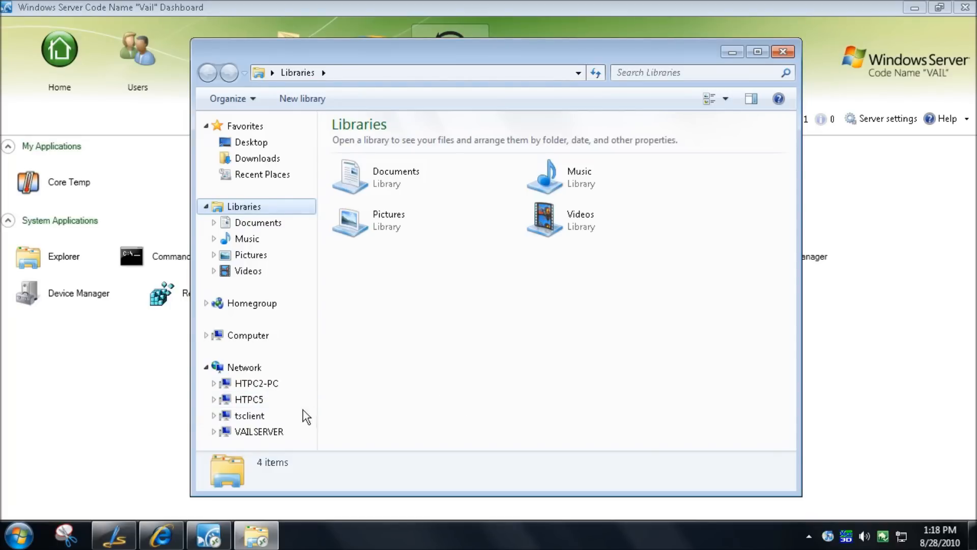
{"action": "right_click", "coordinate": [248, 399]}
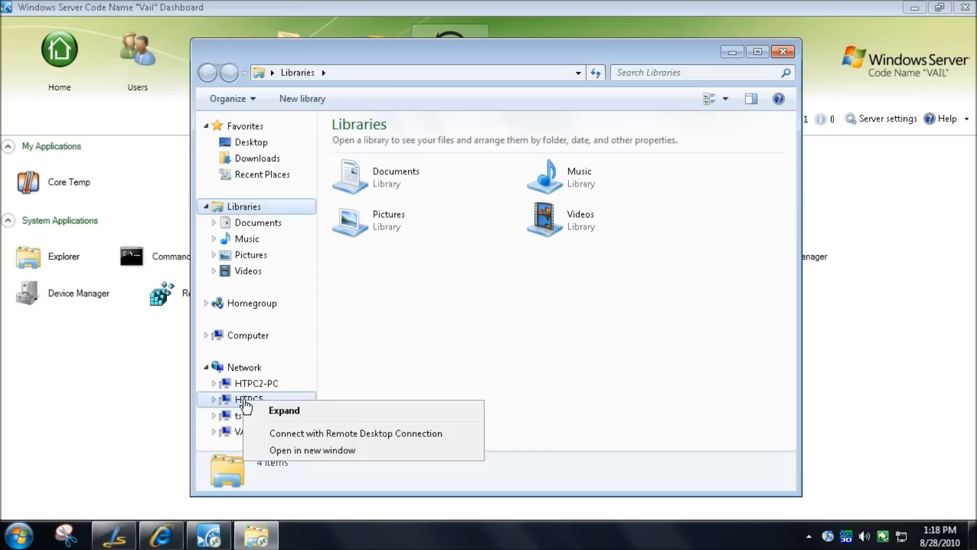
{"action": "mouse_move", "coordinate": [340, 441]}
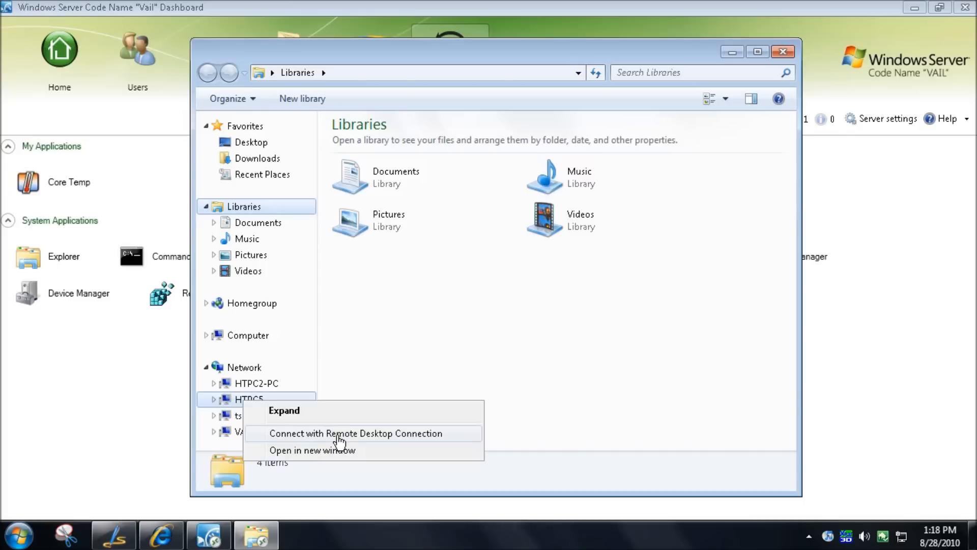
{"action": "left_click", "coordinate": [431, 355]}
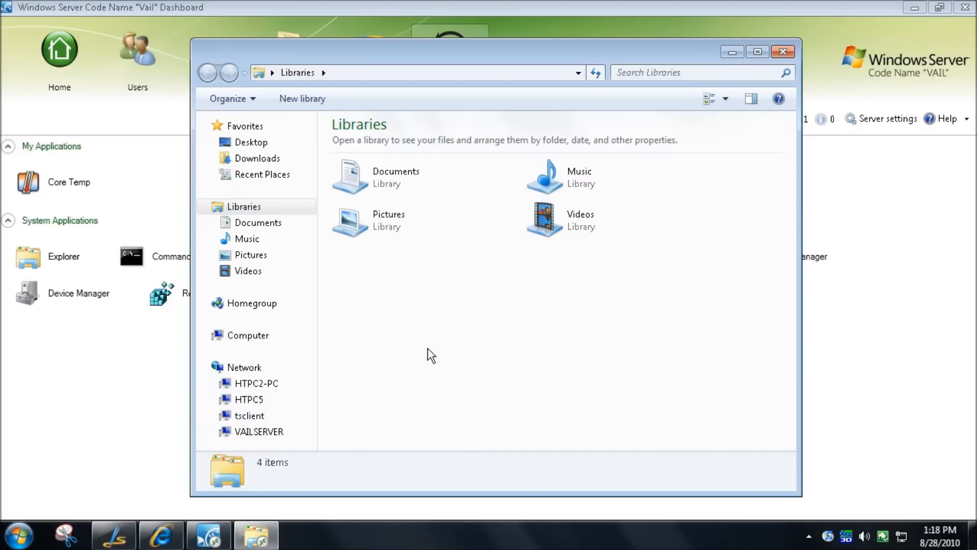
{"action": "mouse_move", "coordinate": [381, 395]}
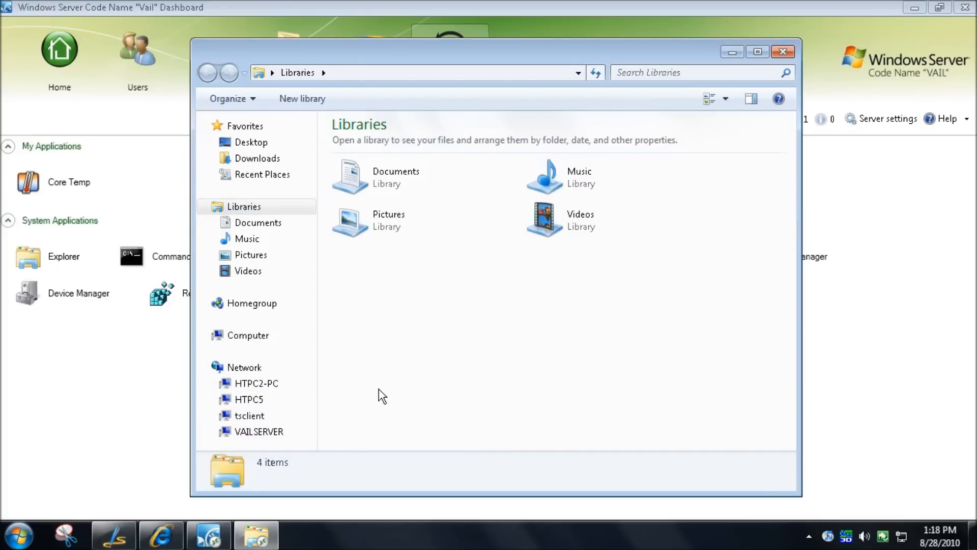
Start a Remote Desktop Connection to HTPC5 and submit the password in Windows Security.
{"action": "right_click", "coordinate": [256, 415]}
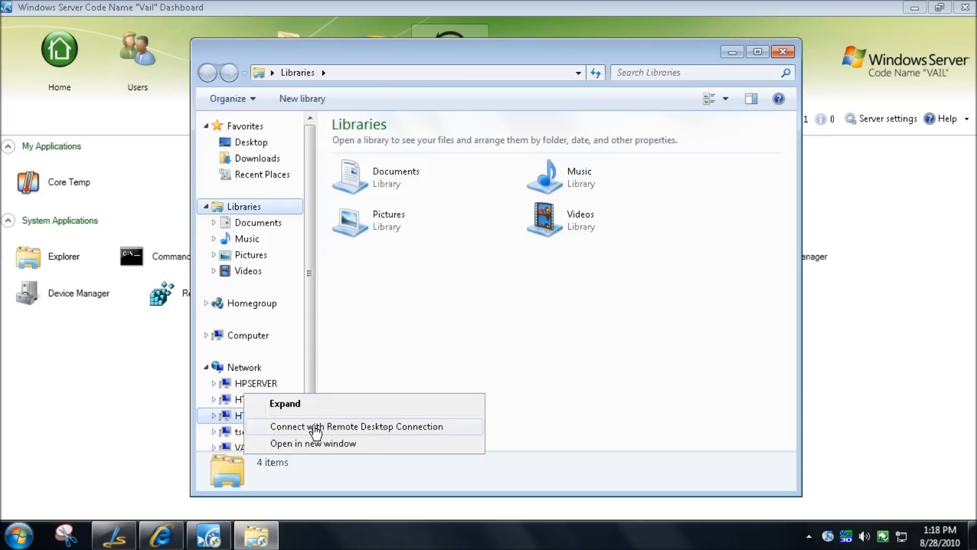
{"action": "left_click", "coordinate": [355, 427]}
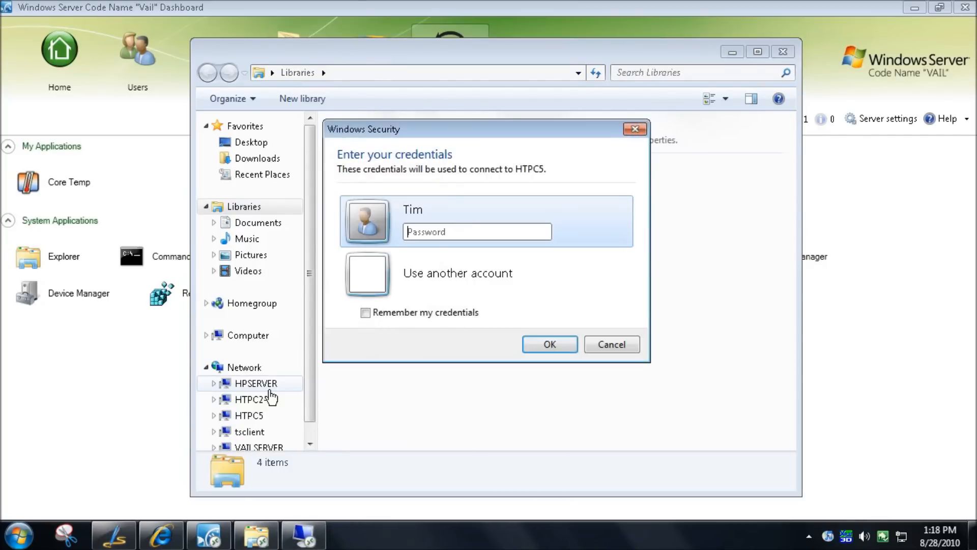
{"action": "type", "text": "•••••"}
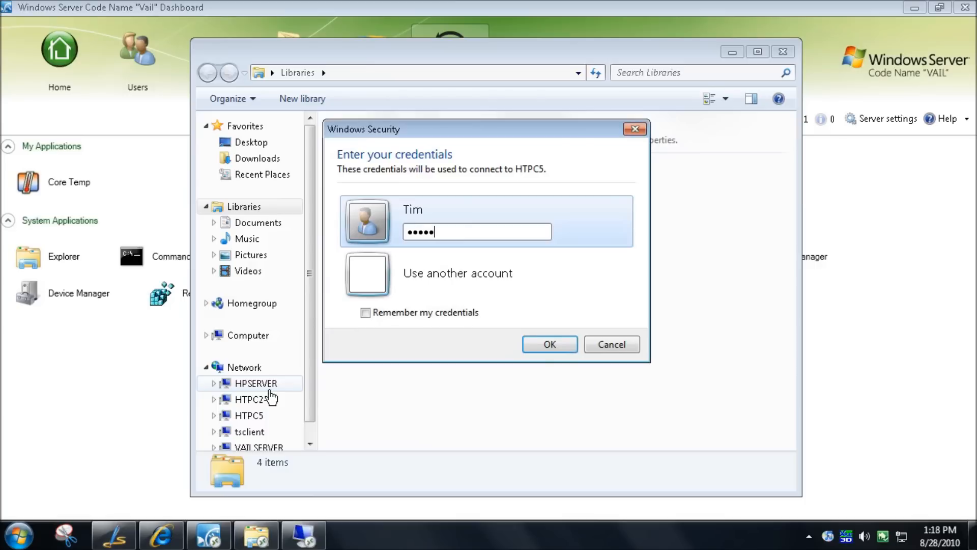
{"action": "type", "text": "••••"}
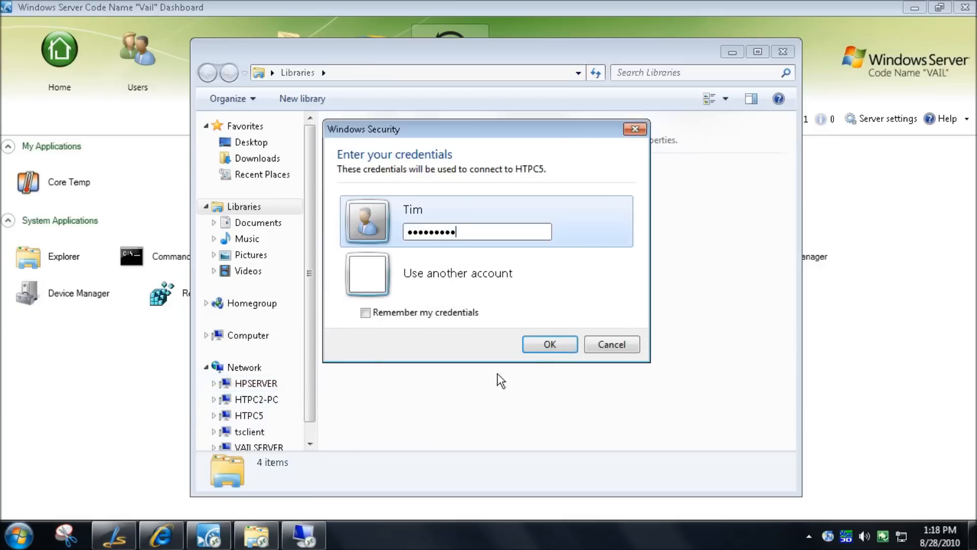
{"action": "left_click", "coordinate": [549, 345]}
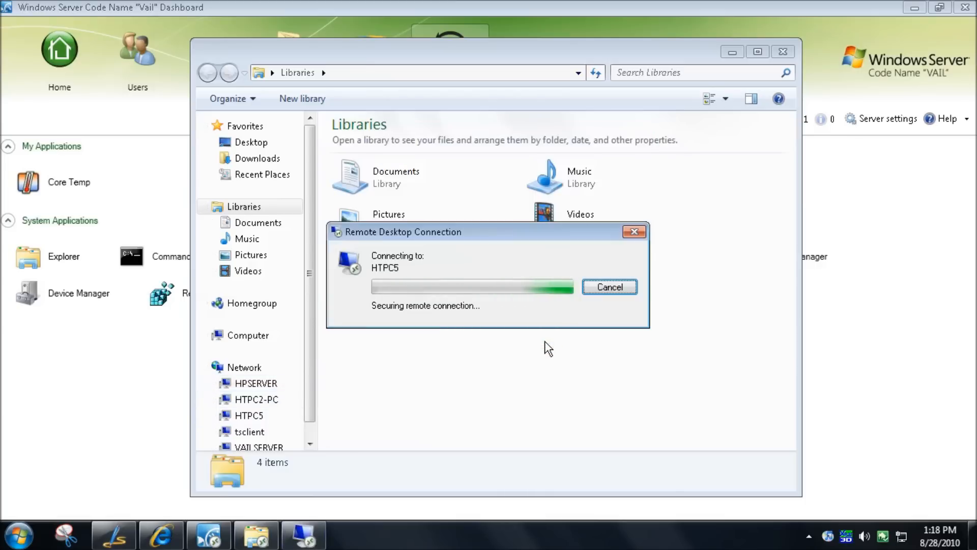